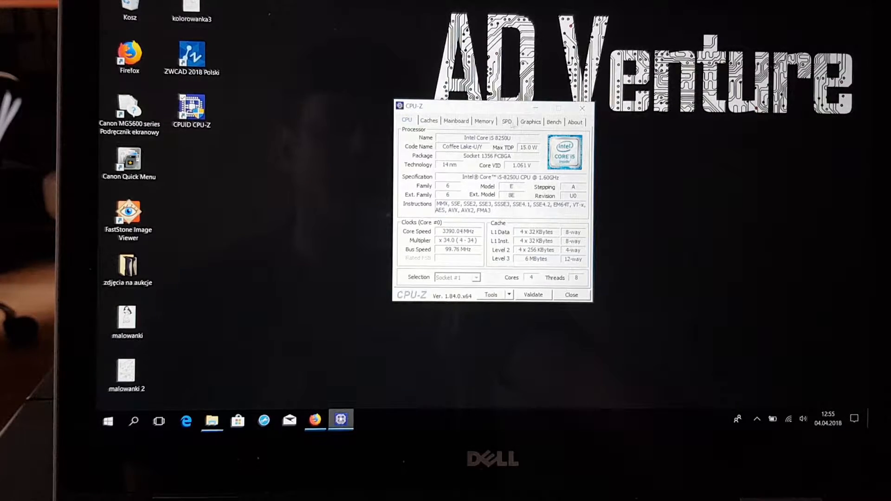
Step: Pick the 20170510_PARTER drawing in the open-file dialog
{"action": "left_click", "coordinate": [529, 121]}
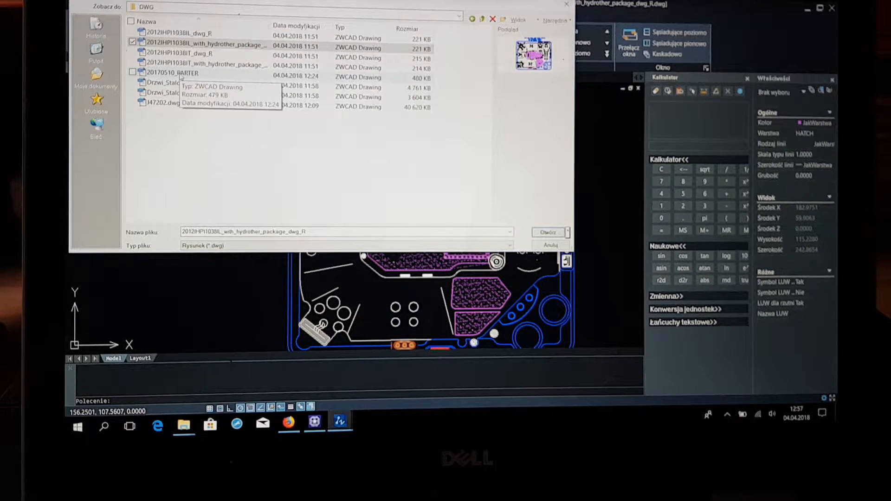
Step: Select and open the 20170510_PARTER floor plan drawing
{"action": "left_click", "coordinate": [172, 73]}
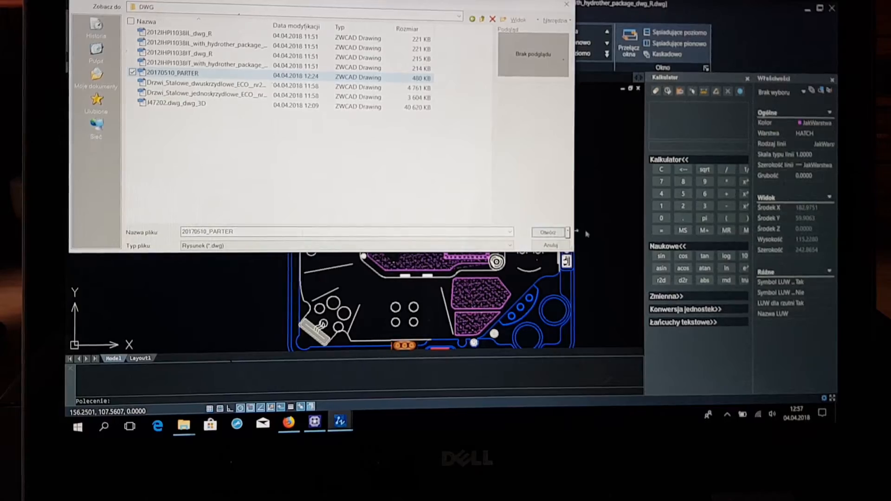
{"action": "left_click", "coordinate": [547, 232]}
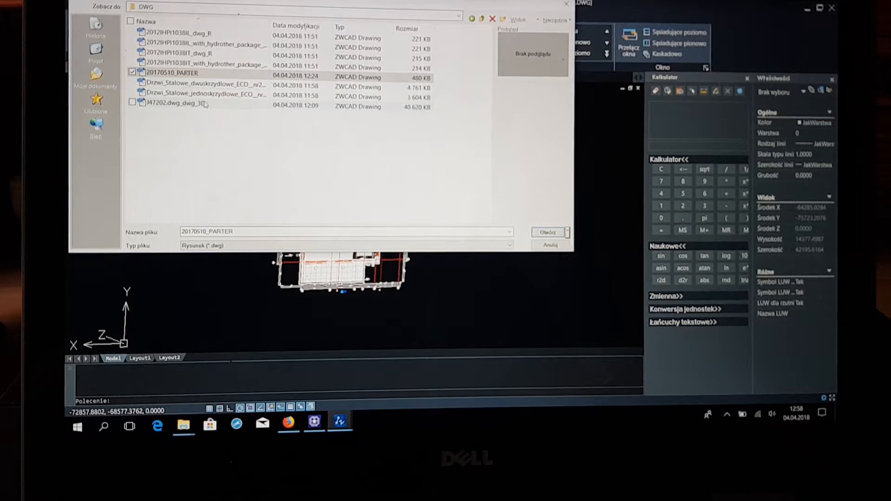
{"action": "mouse_move", "coordinate": [204, 96]}
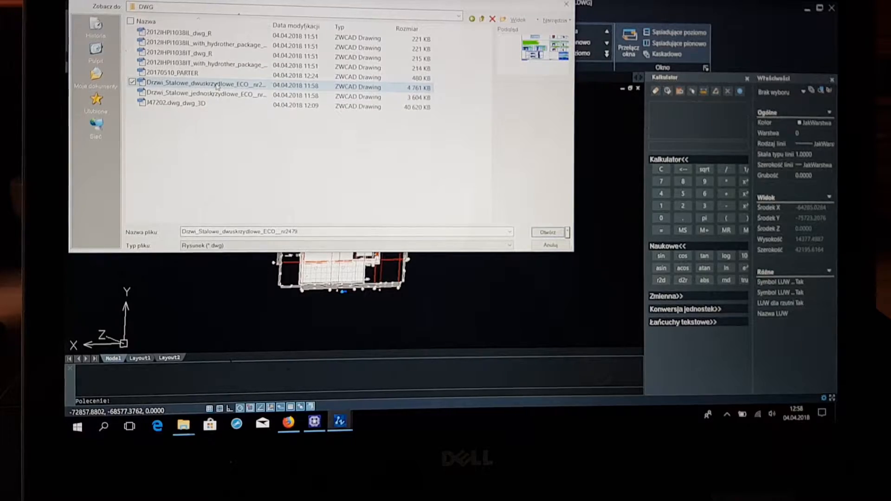
Step: Open the double-leaf steel door drawing, ignoring the missing SHX font files
{"action": "left_click", "coordinate": [547, 233]}
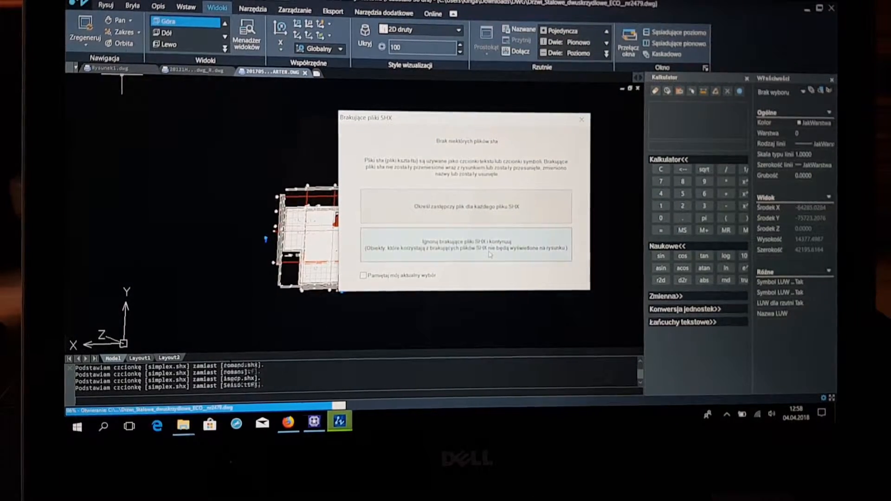
{"action": "left_click", "coordinate": [466, 244]}
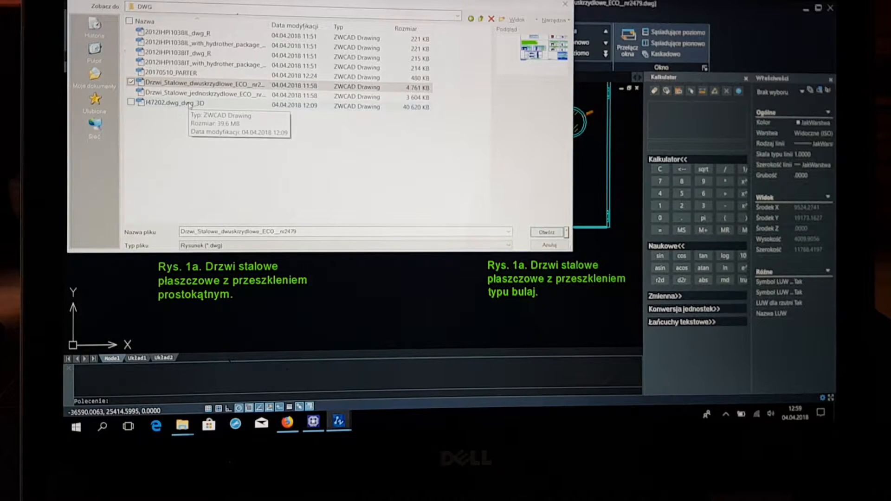
Step: Select and open the J47202.dwg_dwg_3D drawing
{"action": "left_click", "coordinate": [176, 103]}
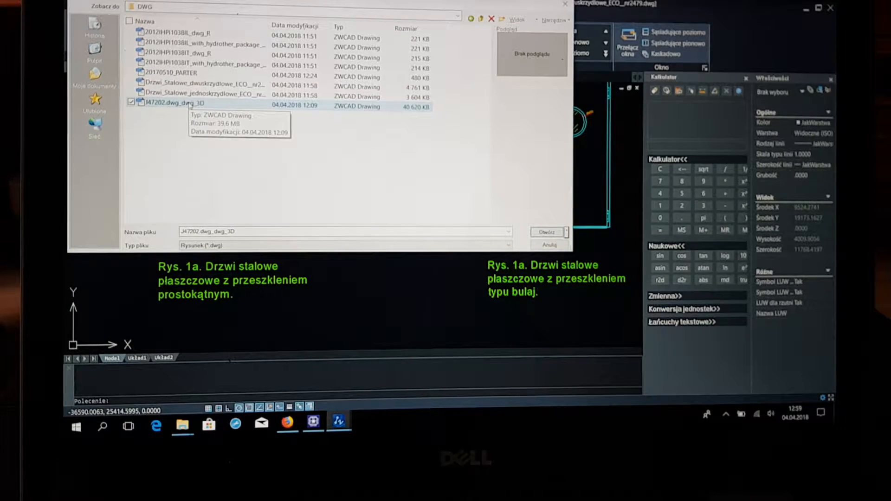
{"action": "mouse_move", "coordinate": [190, 106]}
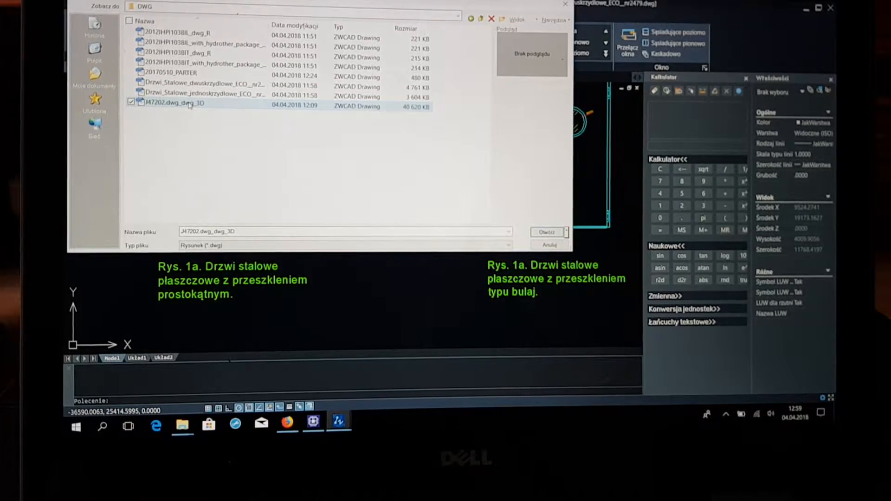
{"action": "left_click", "coordinate": [547, 232]}
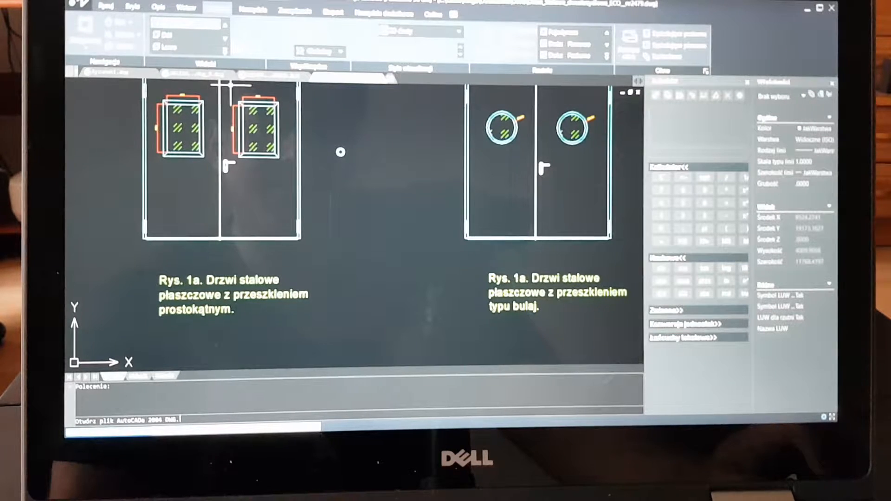
{"action": "mouse_move", "coordinate": [364, 166]}
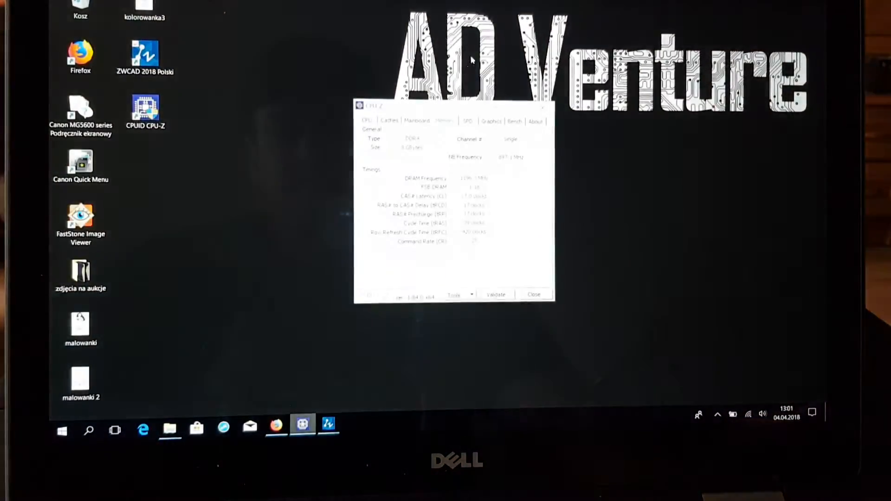
Step: Start a CPU-Z CPU benchmark of the i5-8250U from the Bench page
{"action": "left_click", "coordinate": [514, 121]}
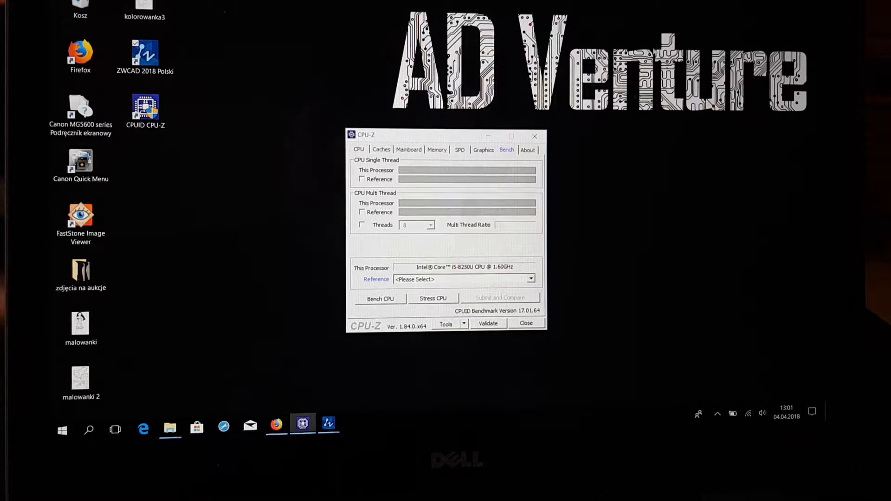
{"action": "left_click", "coordinate": [483, 149]}
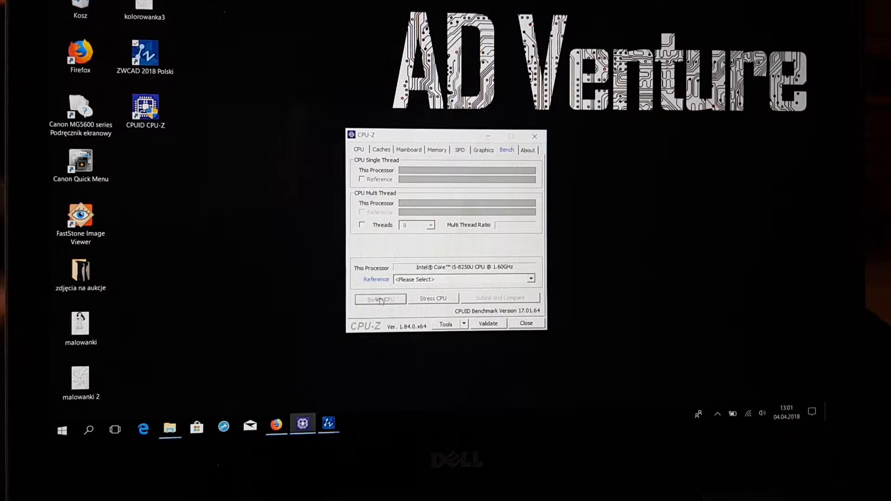
Step: Get the i5-8250U scores (395.6 single, 2043.8 multi) and compare against a reference CPU
{"action": "left_click", "coordinate": [380, 299]}
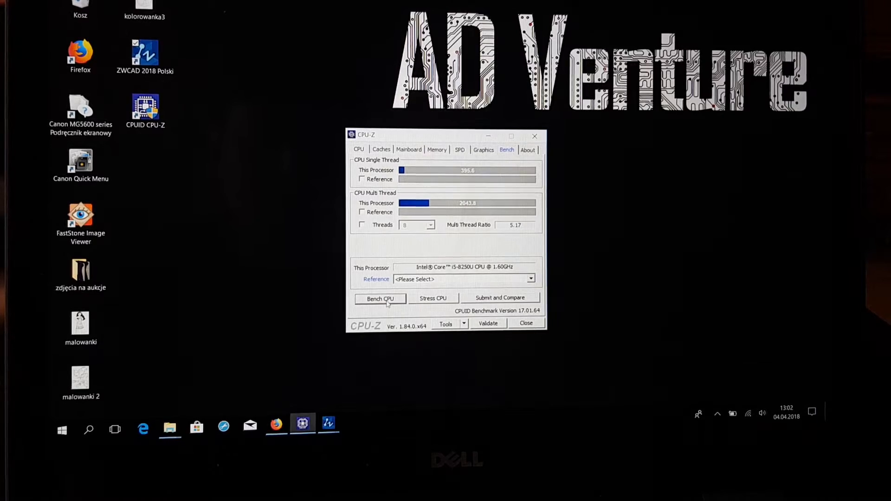
{"action": "left_click", "coordinate": [530, 279]}
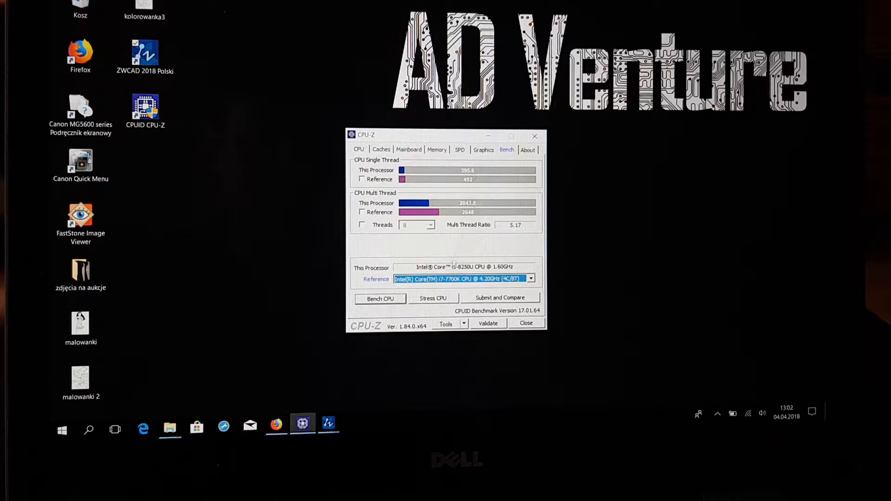
Step: Switch the reference processor to Intel Core i7-6700K @ 4.00GHz
{"action": "left_click", "coordinate": [529, 279]}
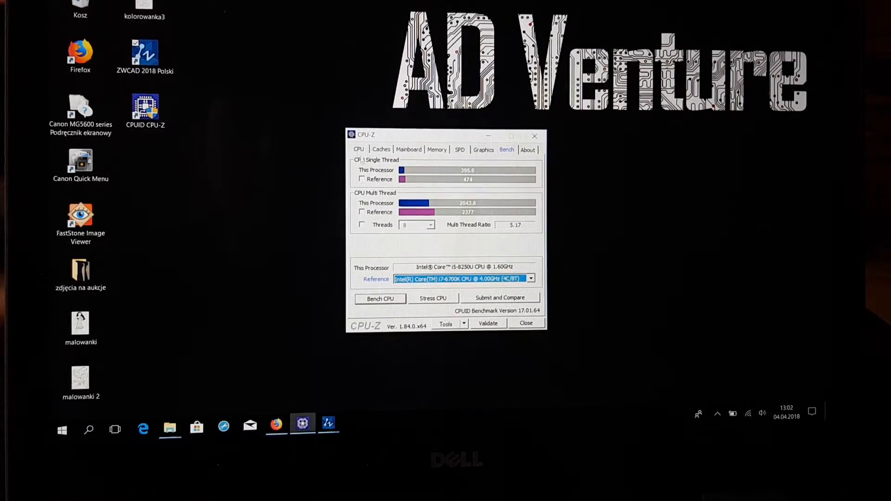
{"action": "left_click", "coordinate": [358, 149]}
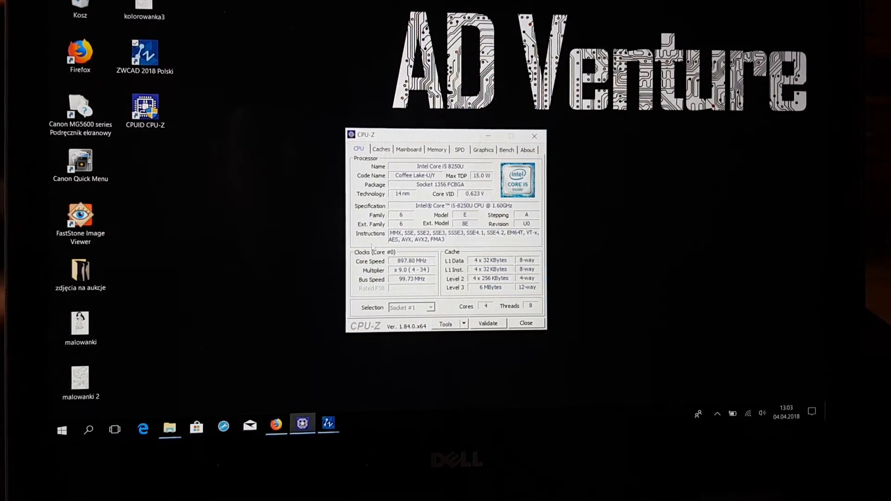
{"action": "mouse_move", "coordinate": [327, 423]}
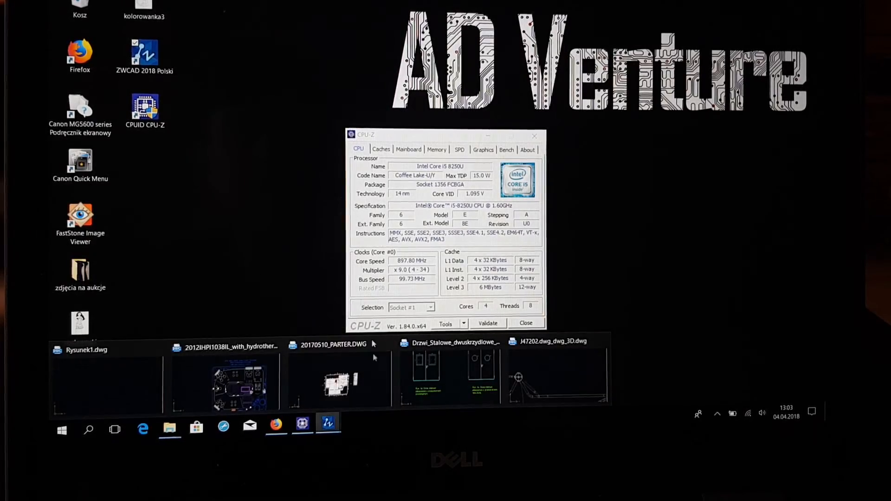